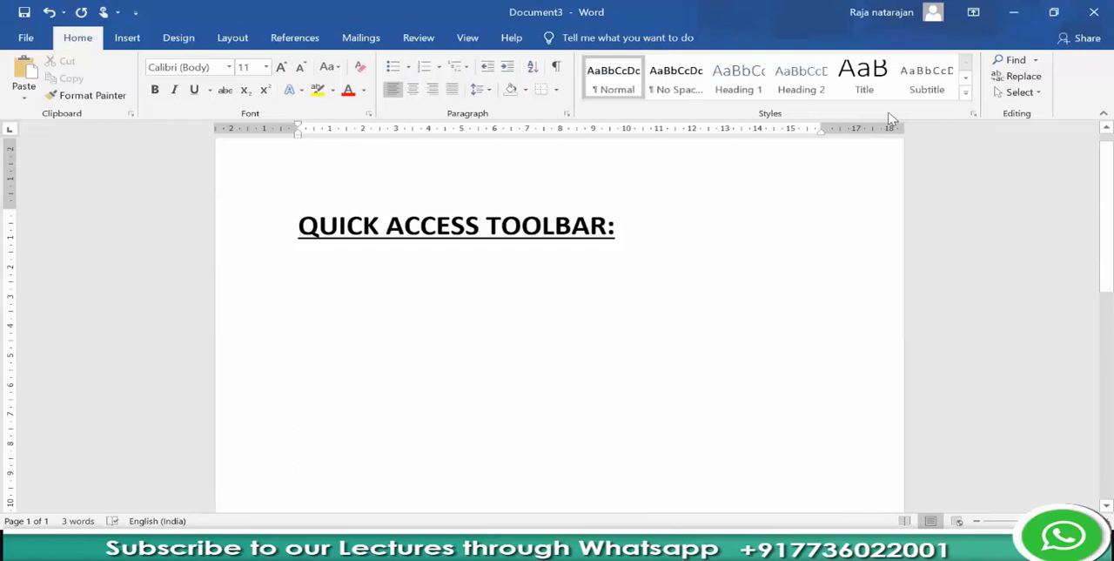
{"action": "mouse_move", "coordinate": [392, 207]}
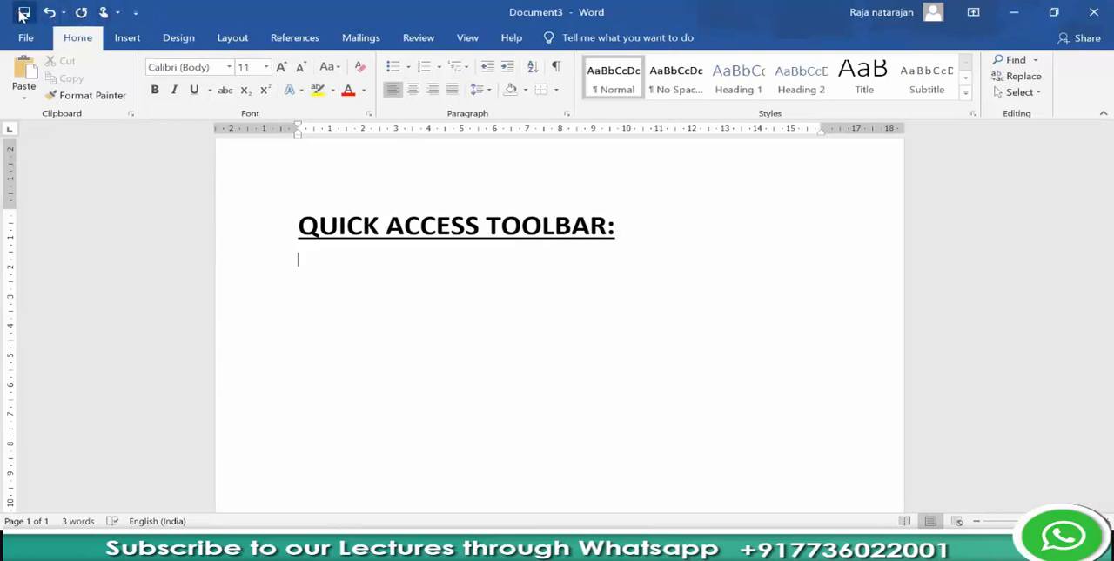
{"action": "mouse_move", "coordinate": [24, 13]}
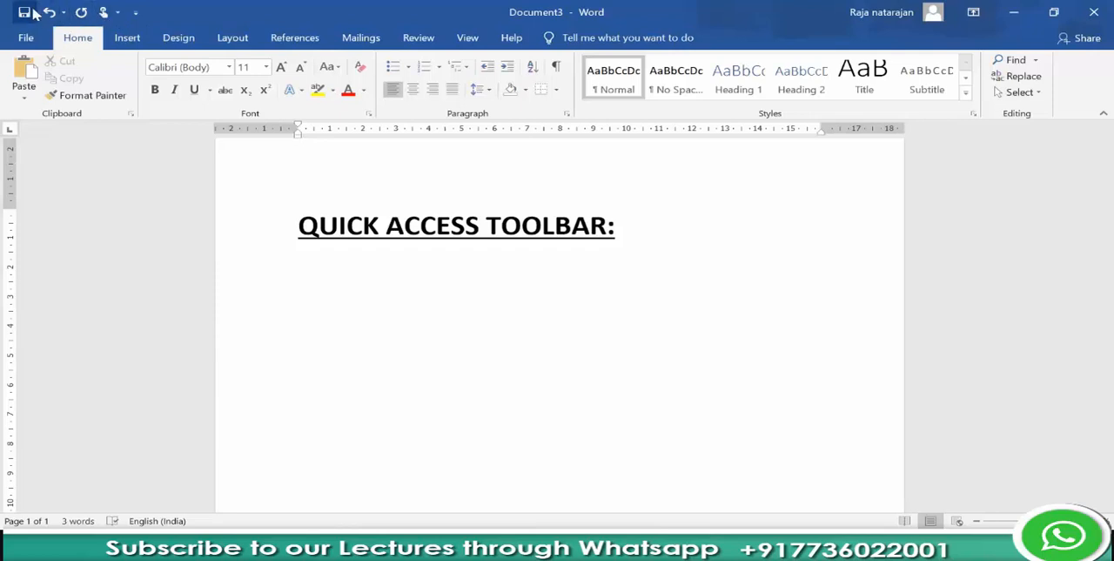
{"action": "mouse_move", "coordinate": [24, 13]}
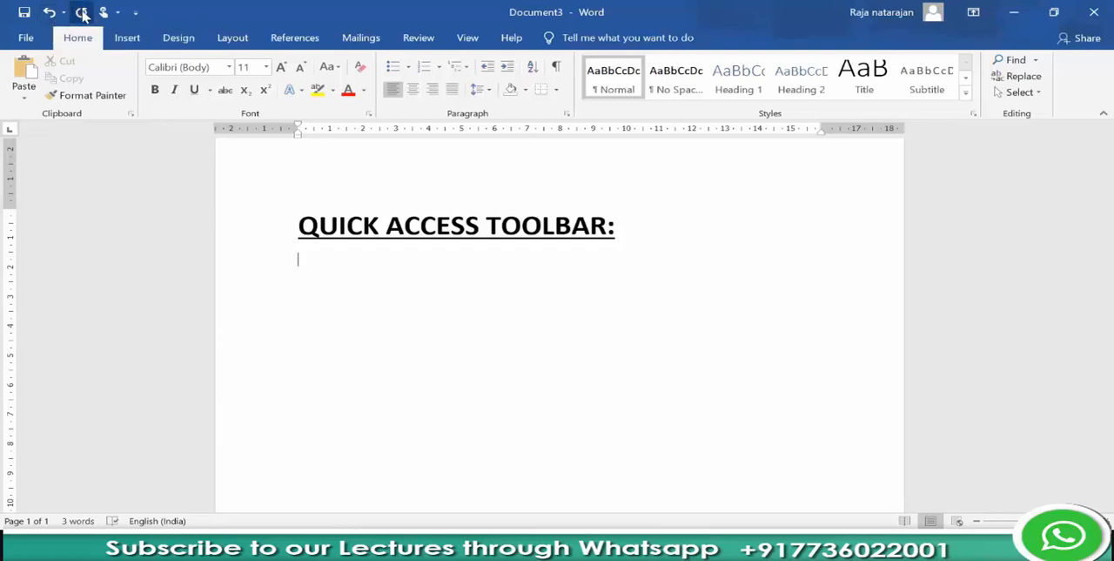
{"action": "mouse_move", "coordinate": [84, 12]}
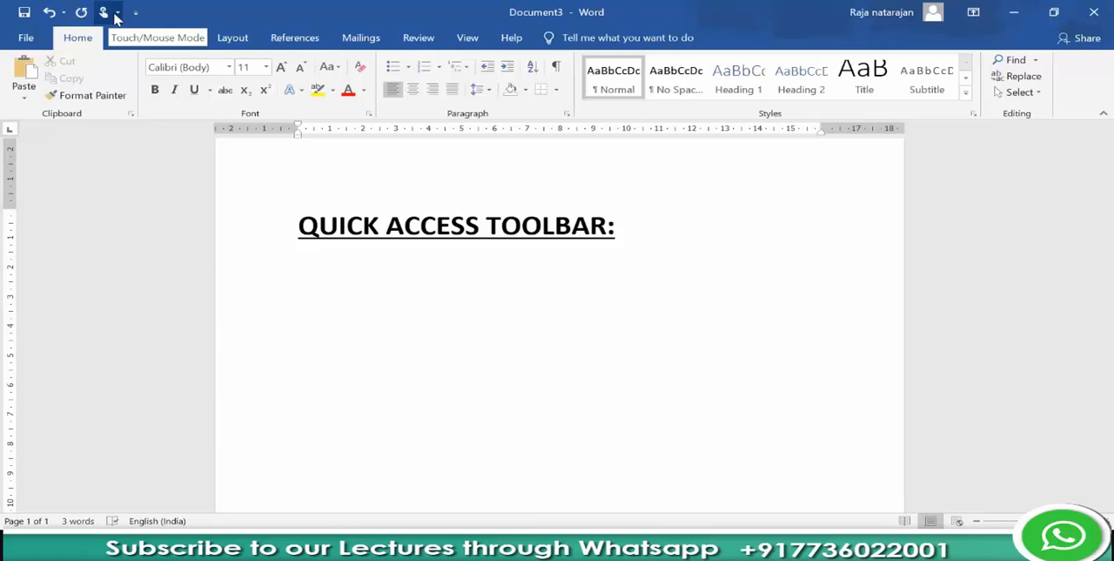
{"action": "mouse_move", "coordinate": [125, 17]}
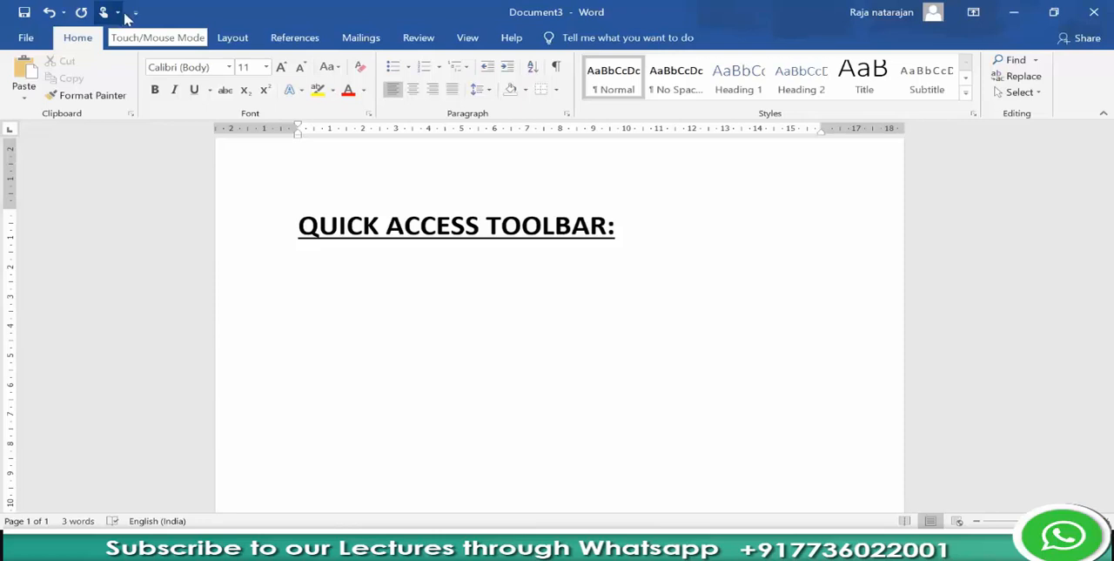
{"action": "mouse_move", "coordinate": [133, 12]}
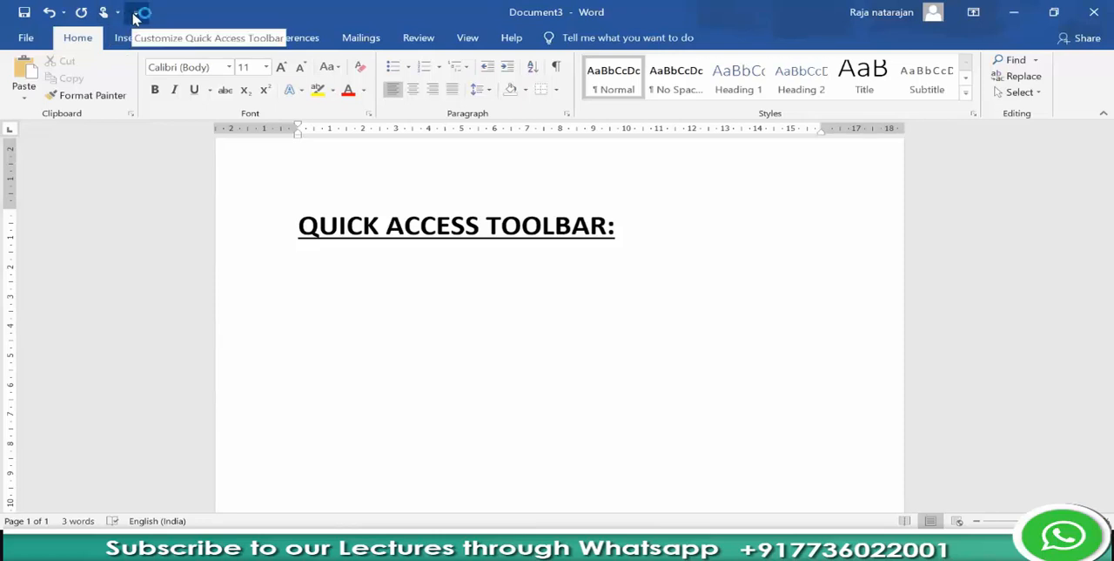
Show the Customize Quick Access Toolbar command list with Save, Undo, Redo already checked
{"action": "left_click", "coordinate": [135, 12]}
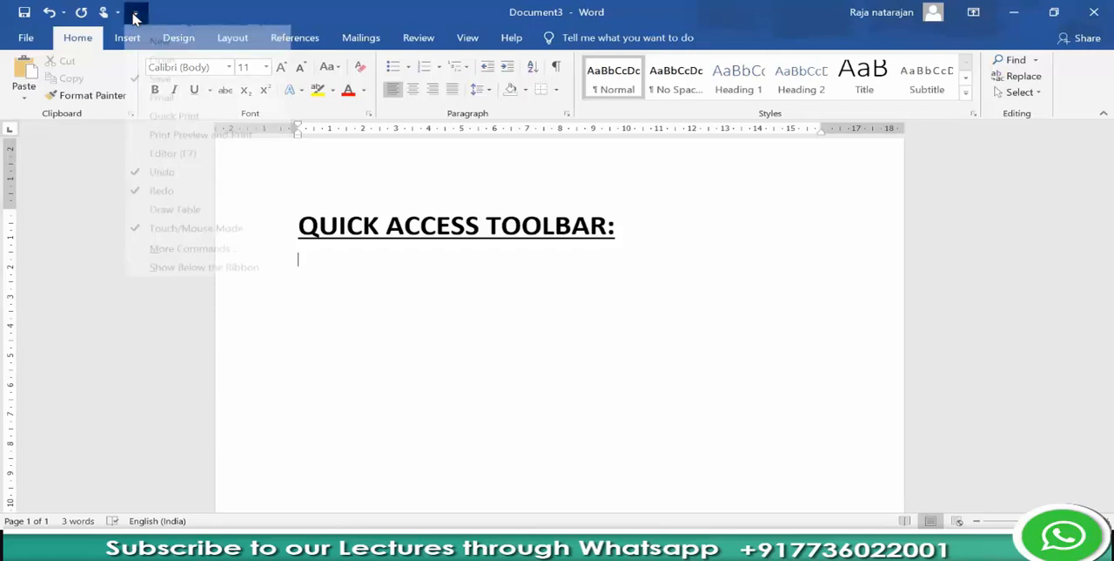
{"action": "left_click", "coordinate": [136, 12]}
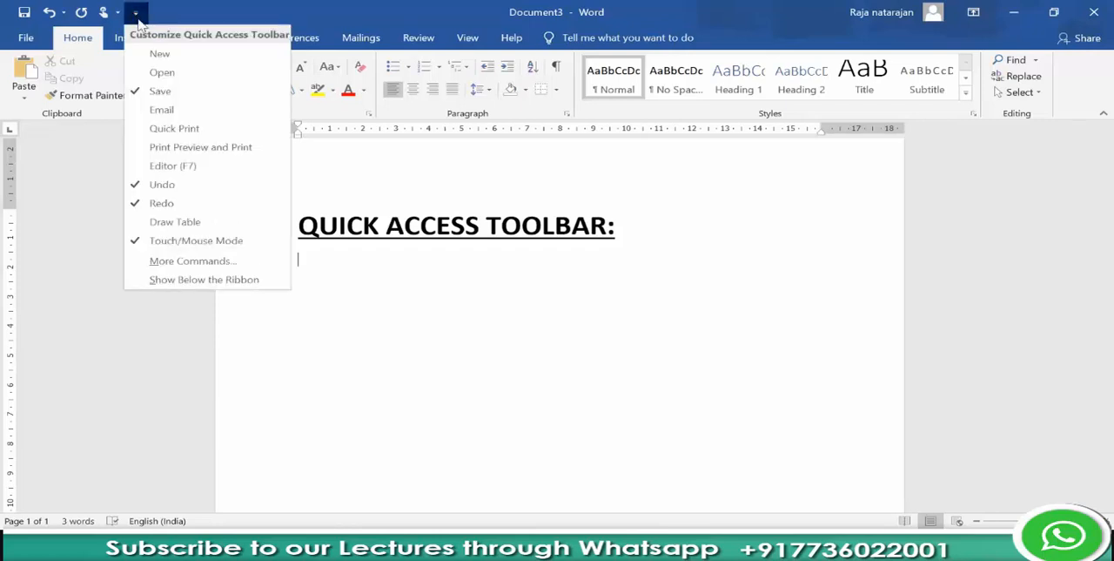
{"action": "mouse_move", "coordinate": [161, 54]}
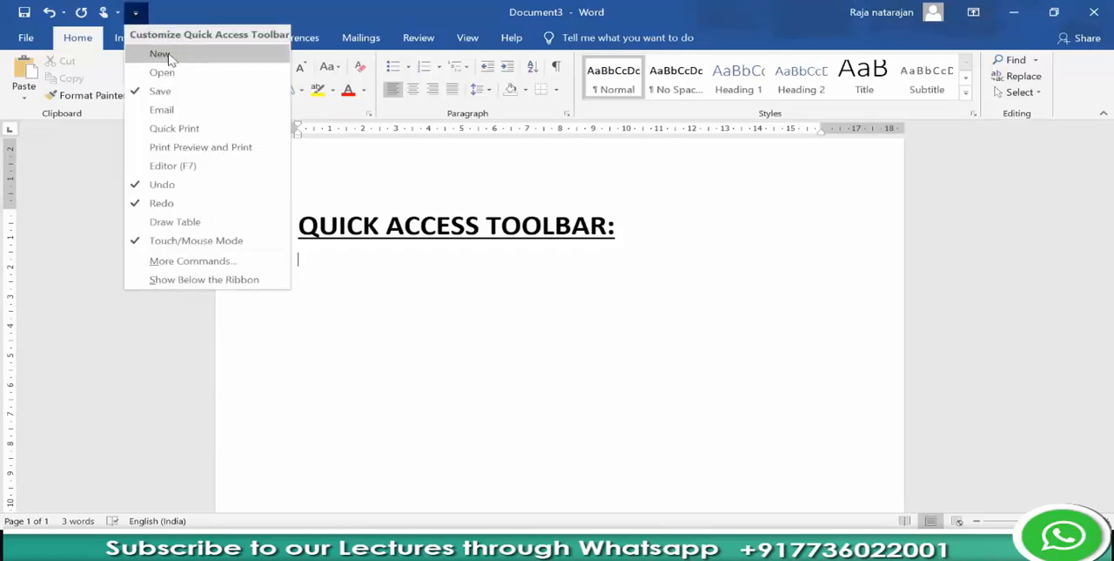
{"action": "mouse_move", "coordinate": [160, 91]}
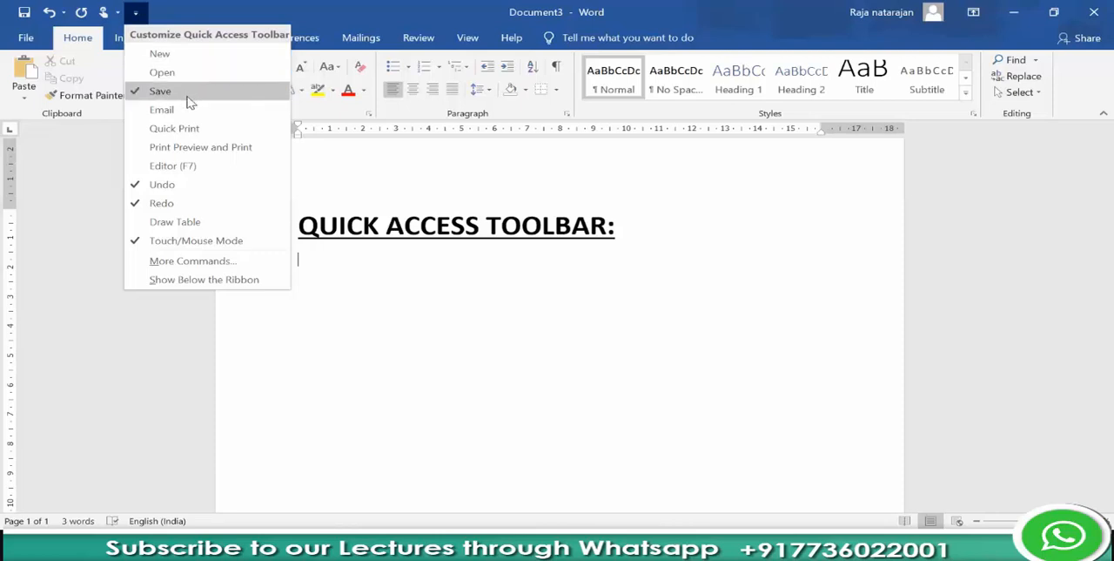
{"action": "mouse_move", "coordinate": [174, 129]}
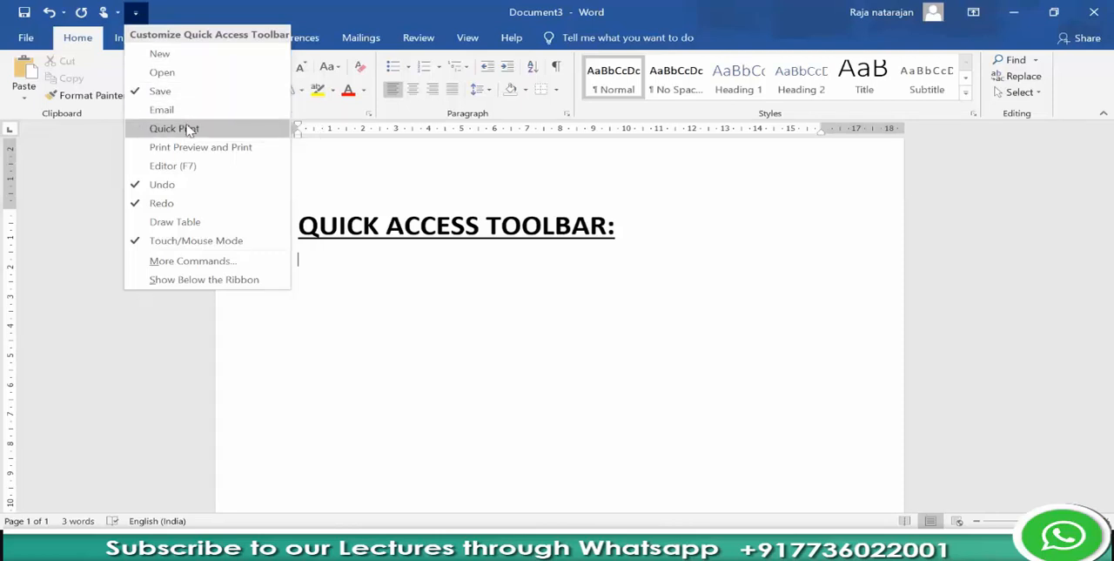
{"action": "mouse_move", "coordinate": [191, 166]}
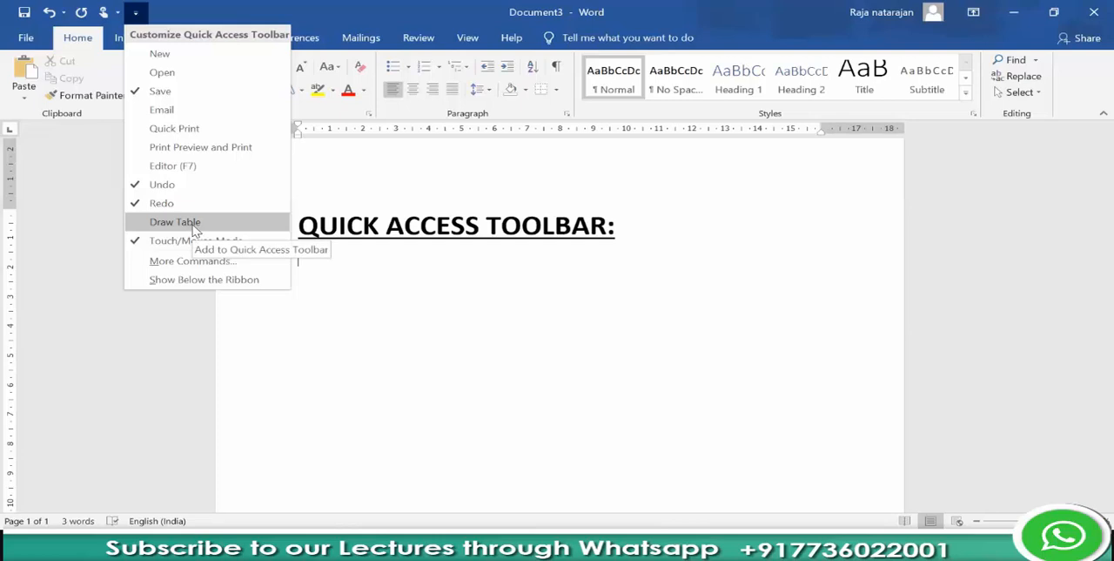
{"action": "mouse_move", "coordinate": [192, 261]}
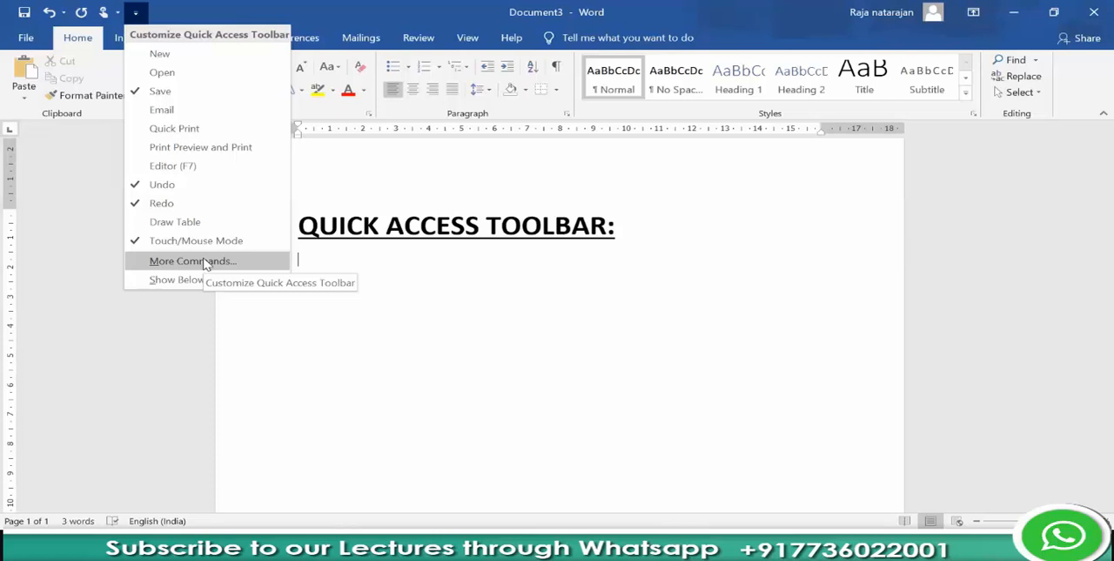
Add the Choose a Text Box command to the toolbar via More Commands and confirm
{"action": "left_click", "coordinate": [192, 261]}
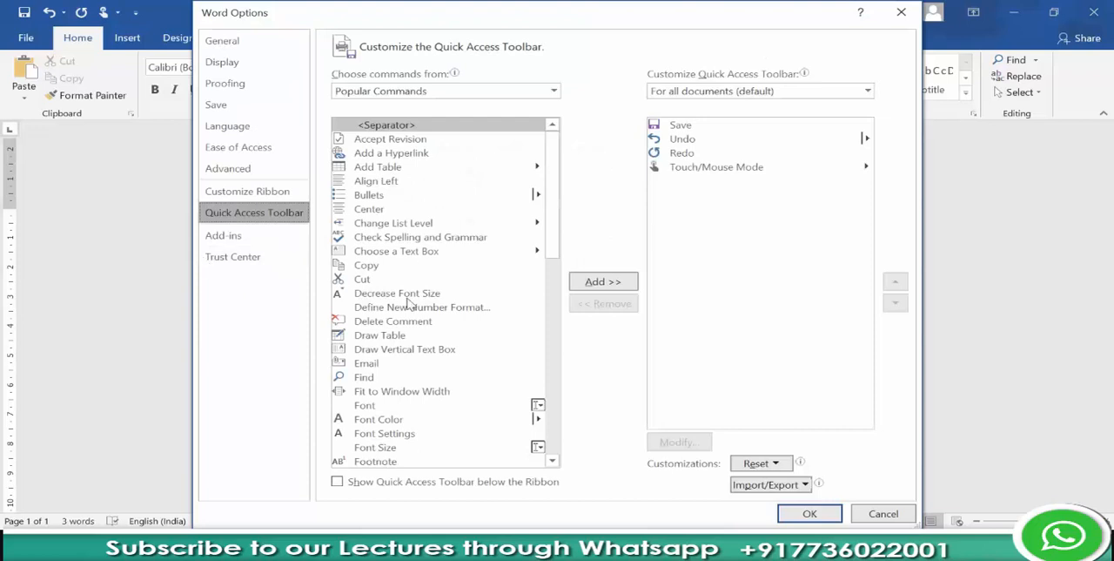
{"action": "mouse_move", "coordinate": [477, 139]}
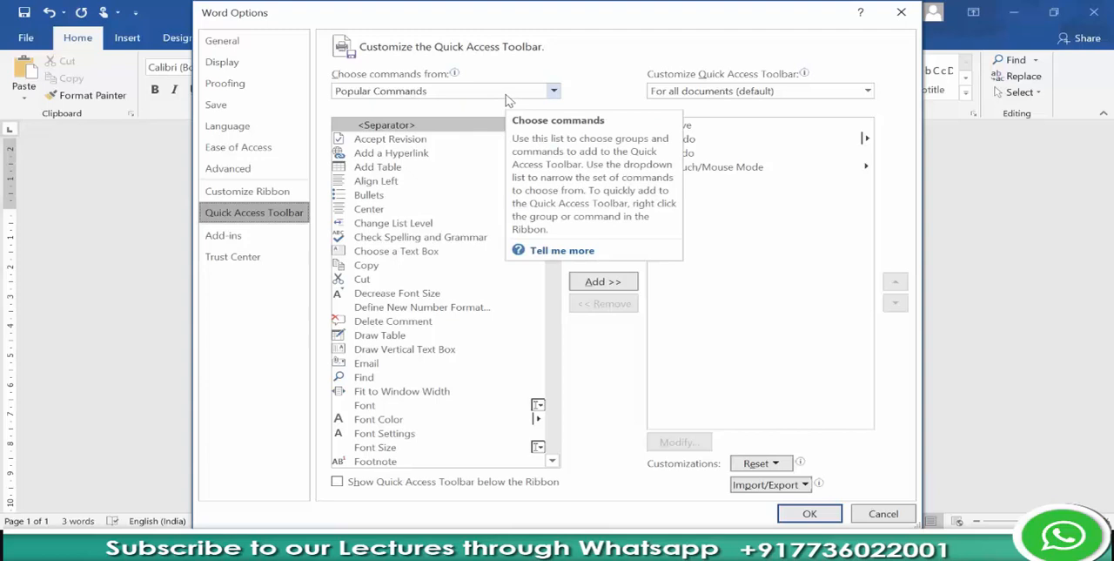
{"action": "mouse_move", "coordinate": [397, 250]}
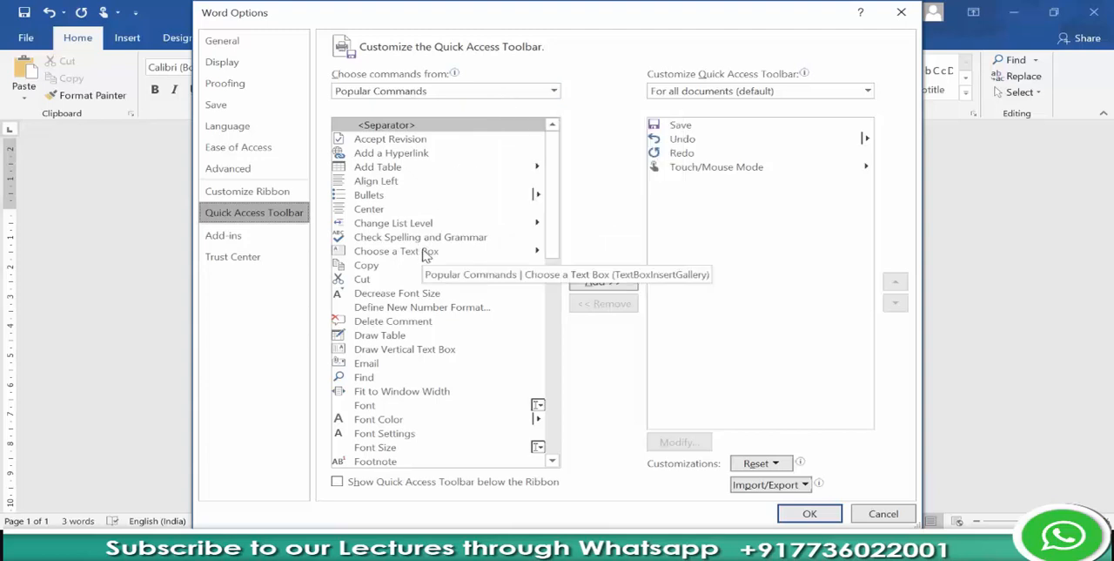
{"action": "left_click", "coordinate": [397, 250]}
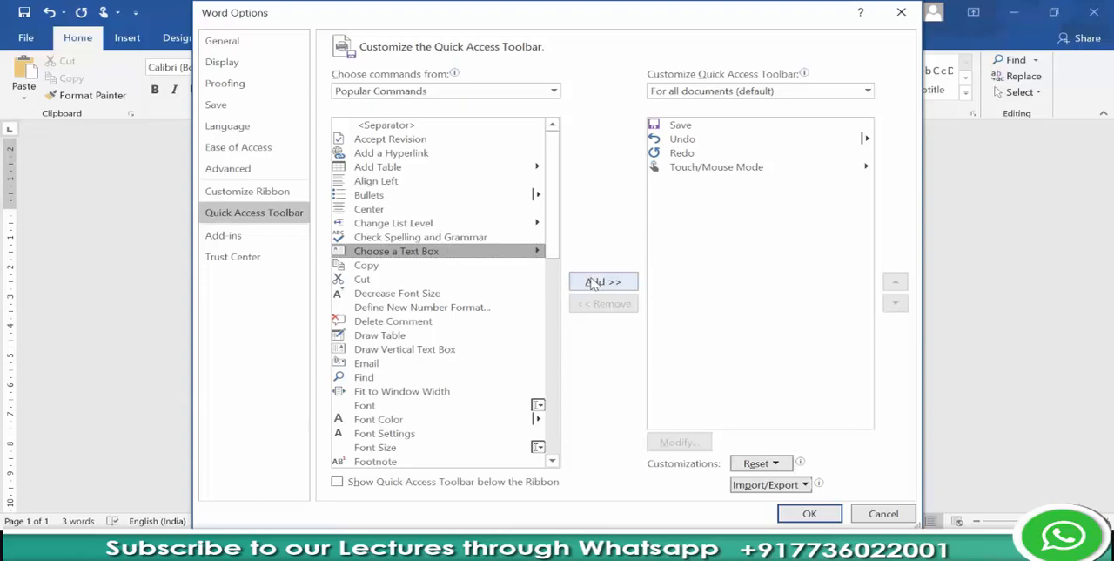
{"action": "left_click", "coordinate": [603, 282]}
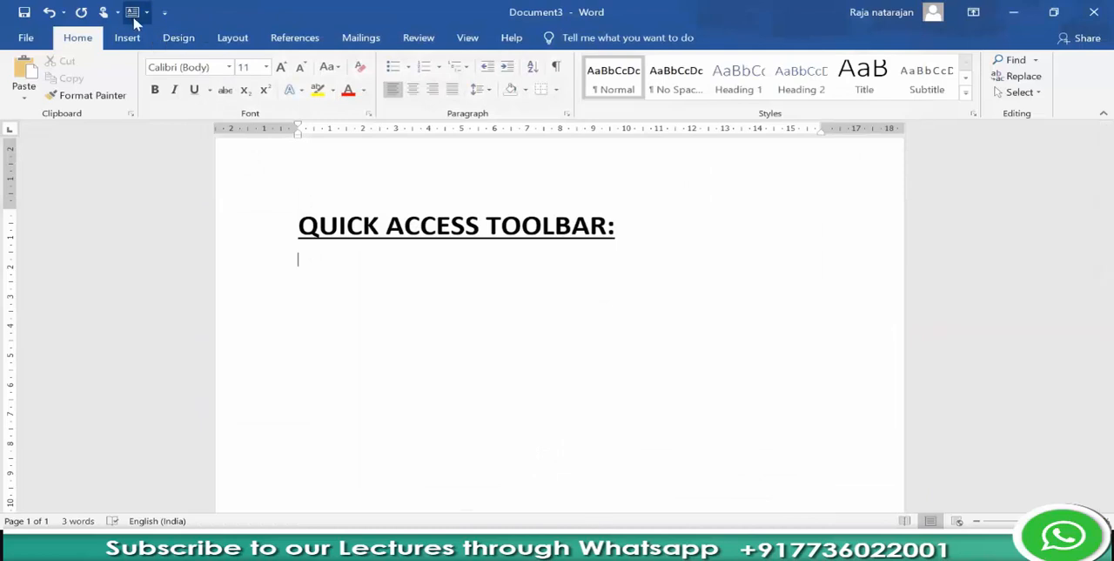
{"action": "mouse_move", "coordinate": [132, 12]}
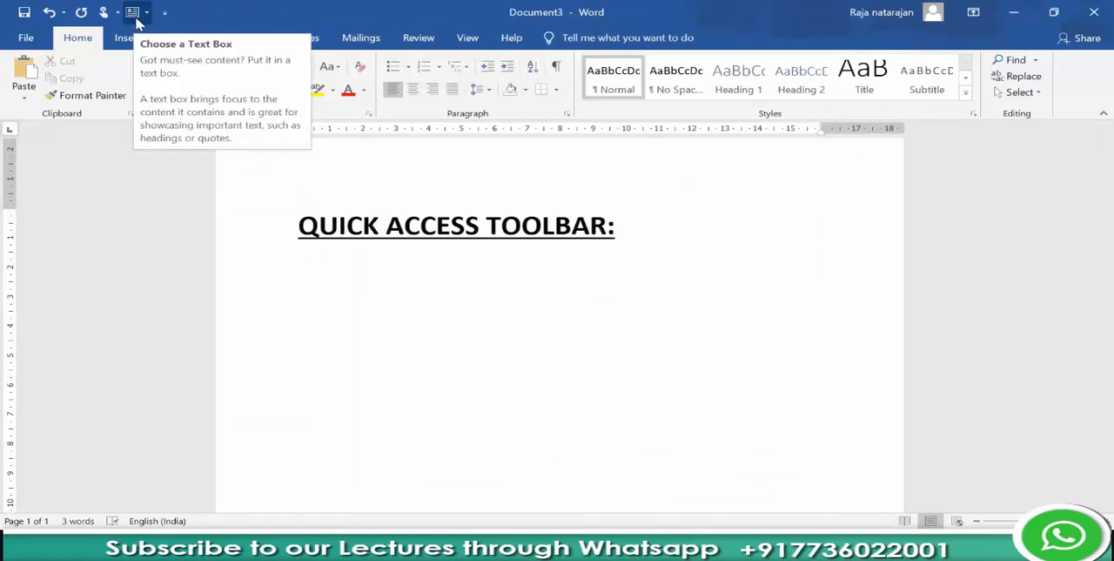
{"action": "left_click", "coordinate": [164, 12]}
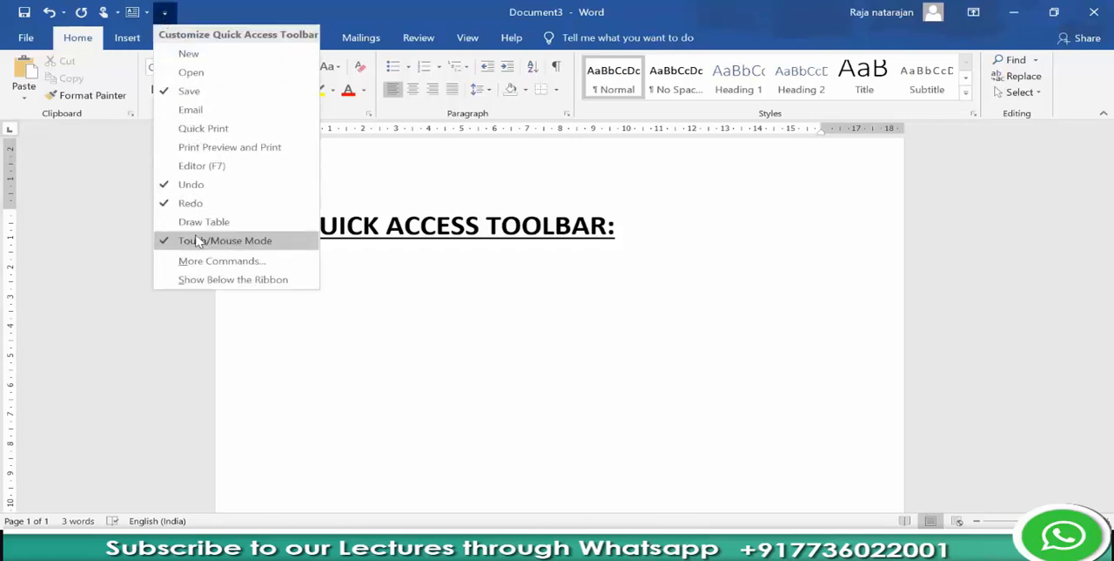
Remove the Choose a Text Box command from the toolbar via More Commands and confirm
{"action": "left_click", "coordinate": [222, 261]}
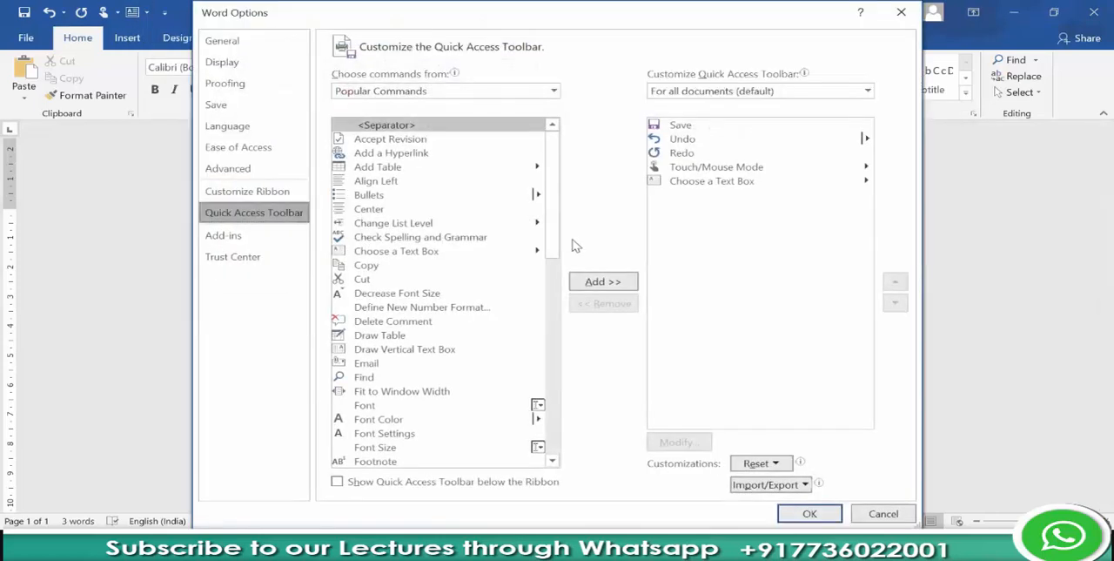
{"action": "left_click", "coordinate": [710, 181]}
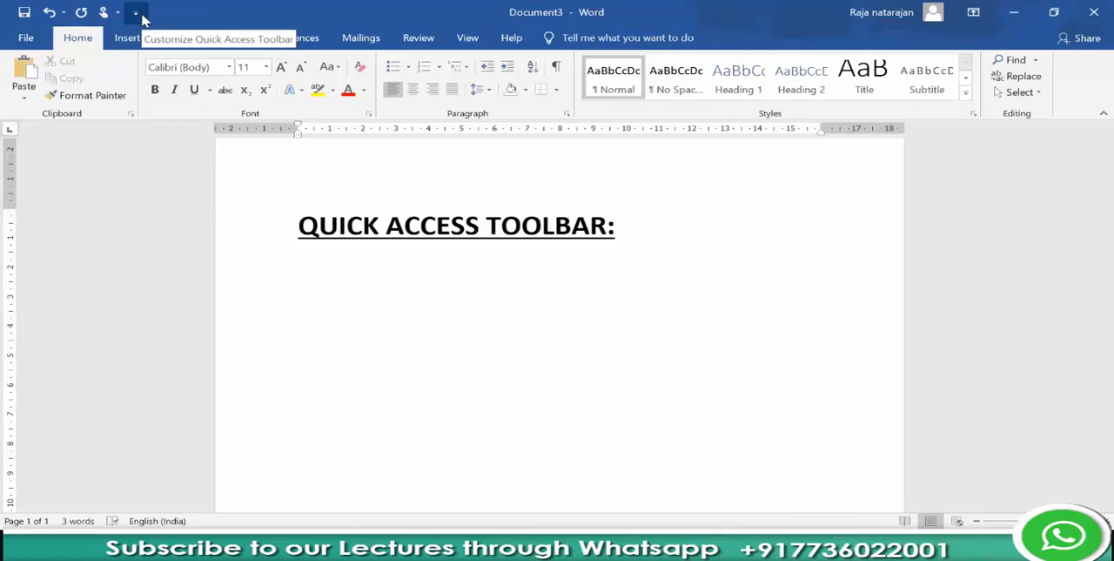
{"action": "left_click", "coordinate": [136, 12]}
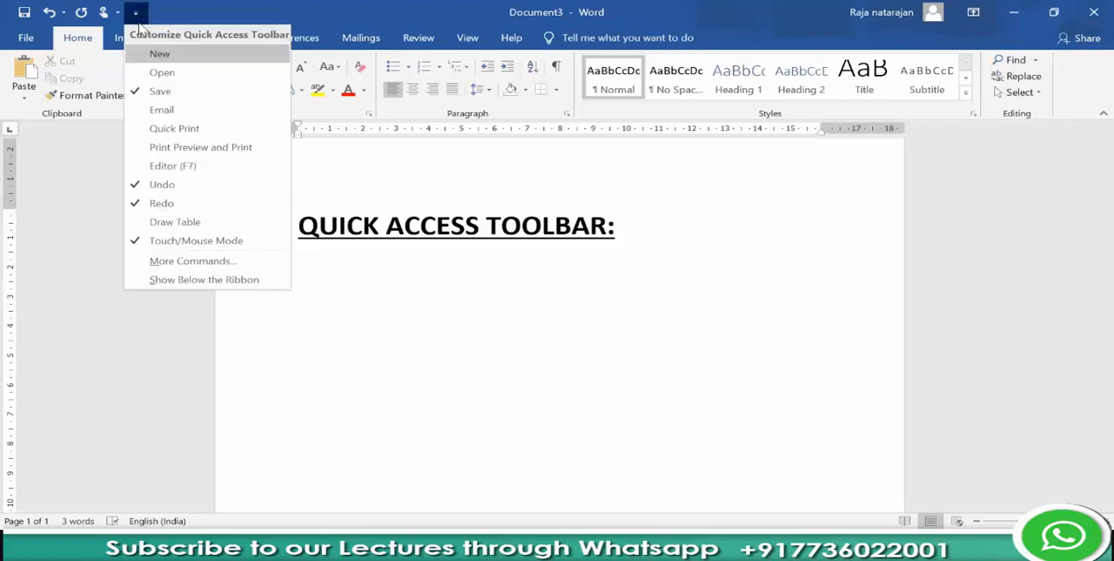